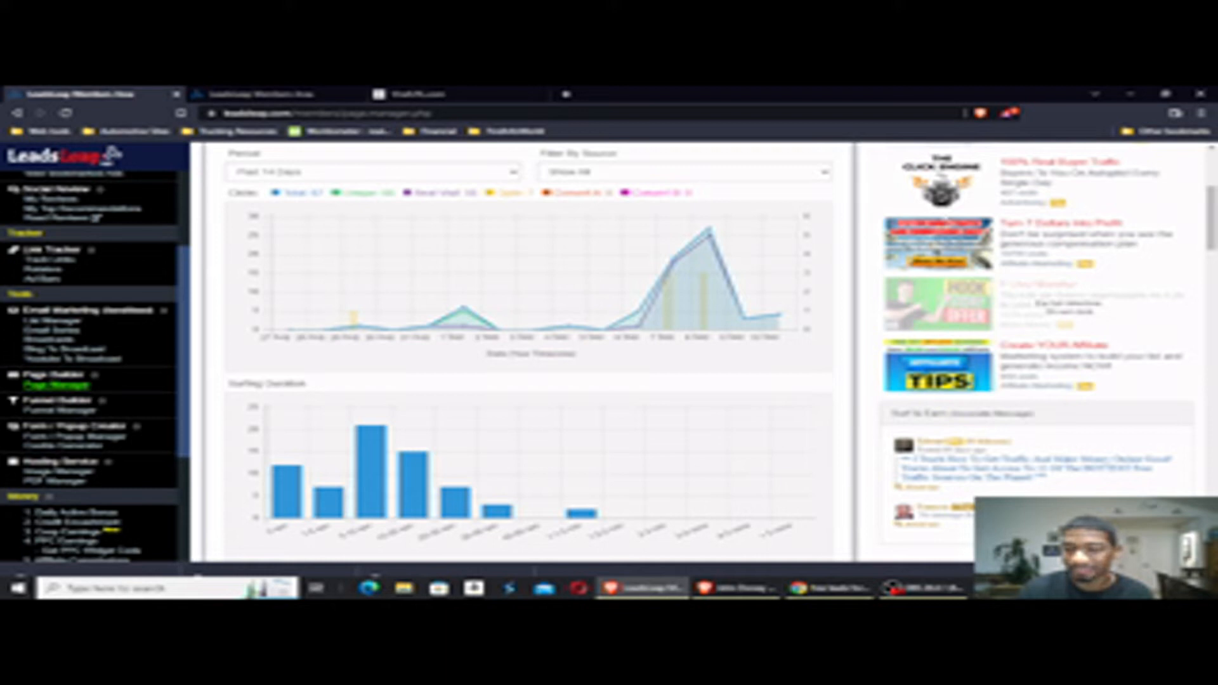
mouse_move(750, 381)
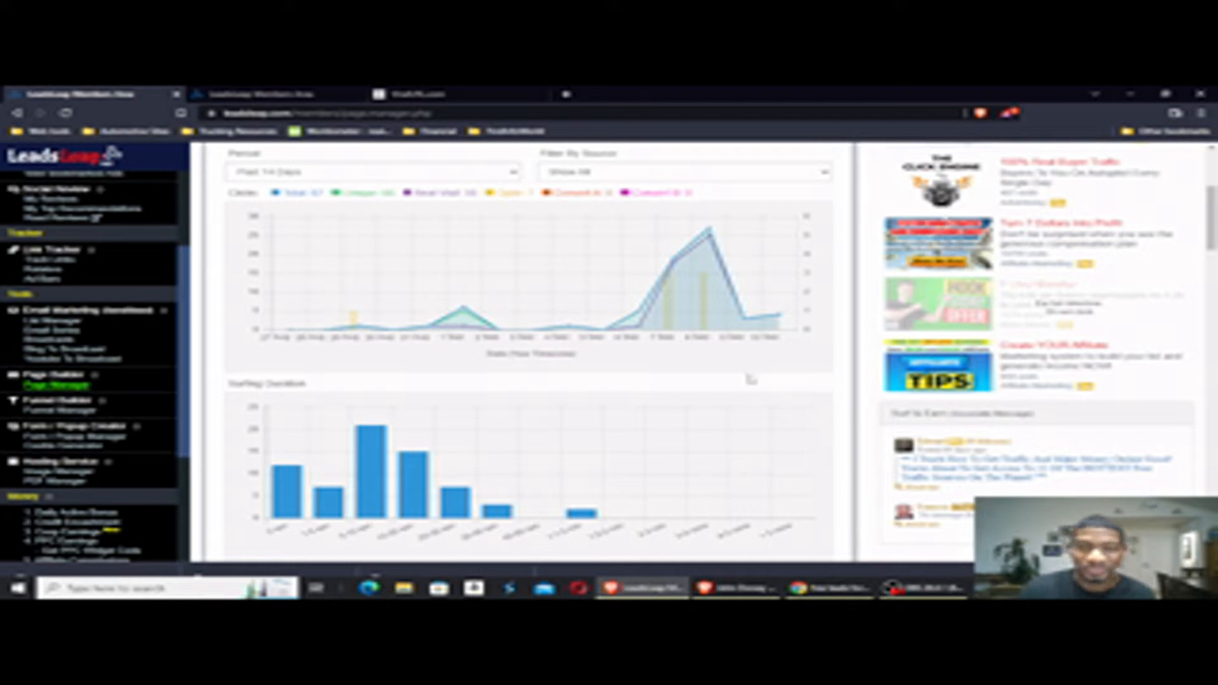
mouse_move(726, 365)
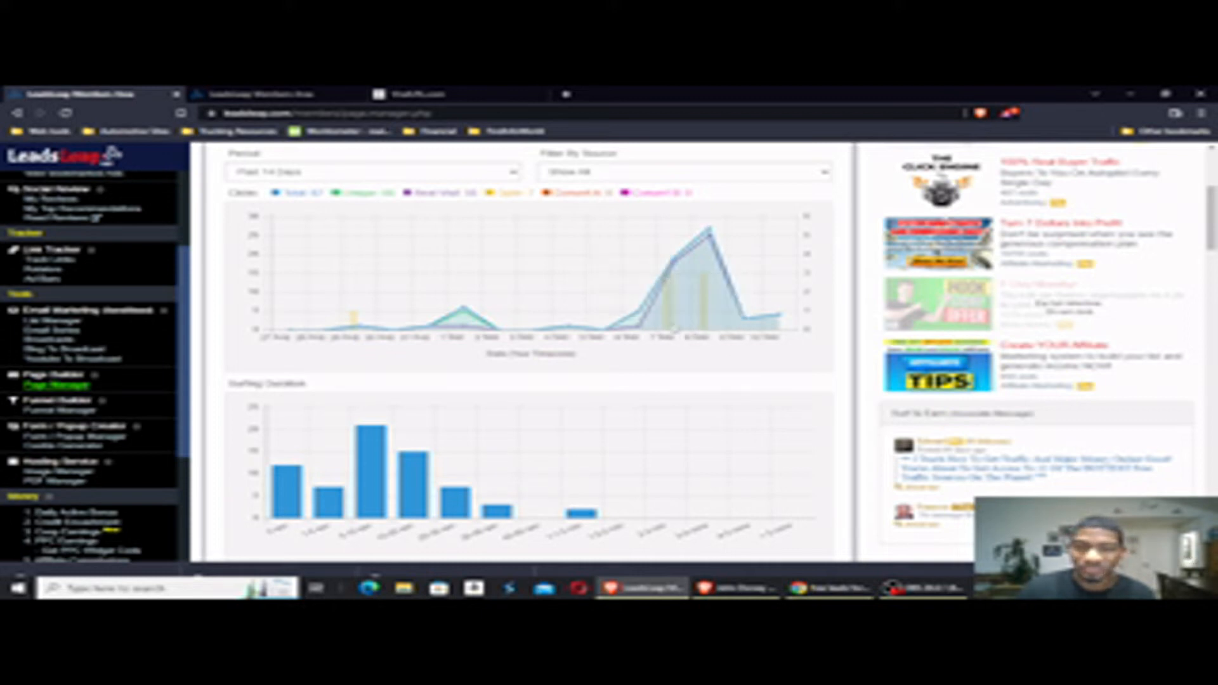
mouse_move(674, 359)
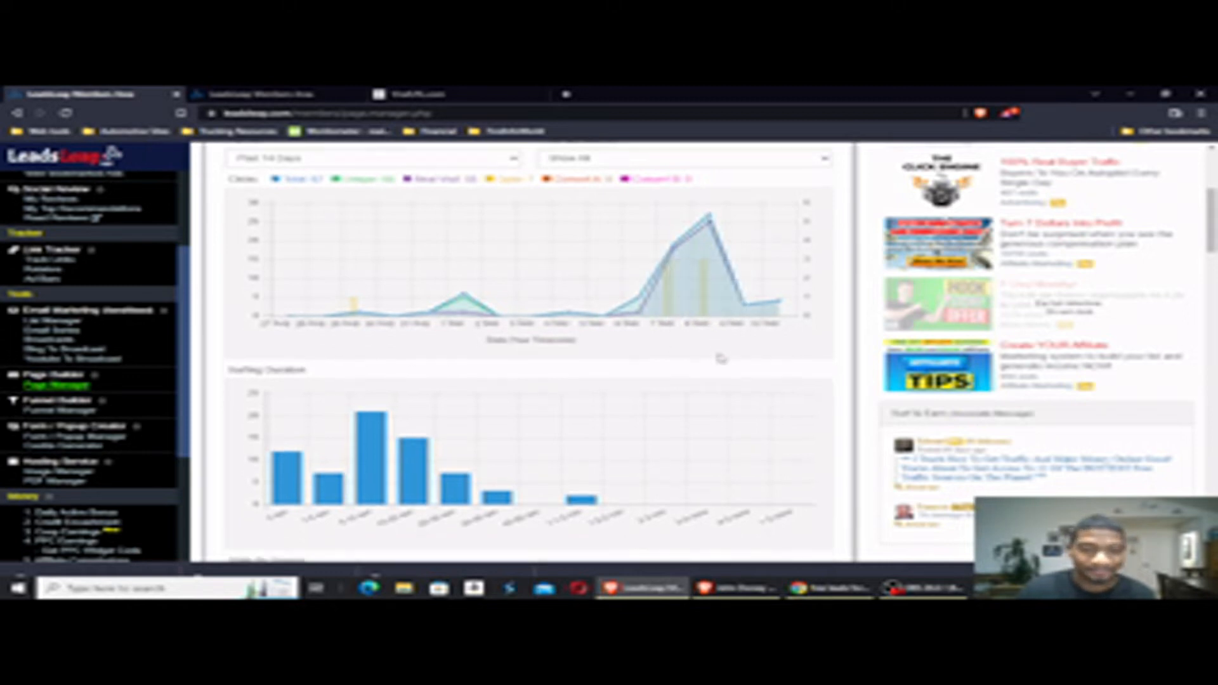
Step: Switch to the ViralURL dashboard showing the Meet the Team video
scroll(down, 3)
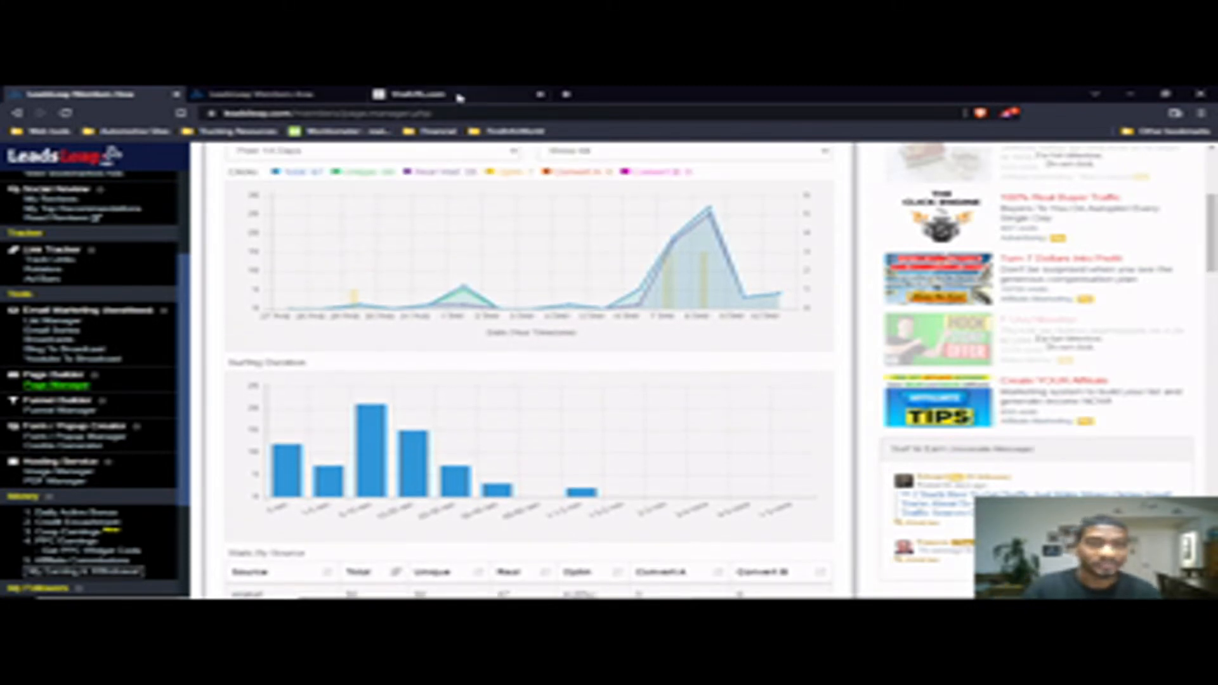
click(264, 93)
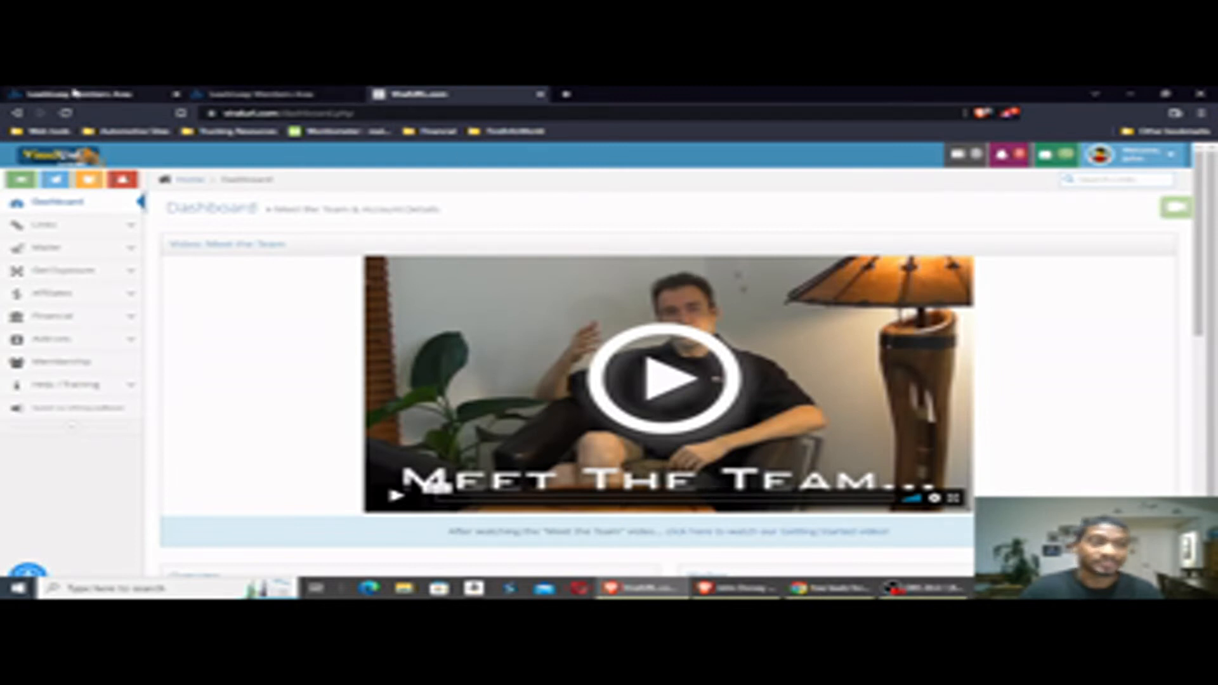
Step: Return to LeadsLeap stats and scroll to the Stats By Source table (viralurl, direct/unknown, youtube.com, leadsleap.com)
click(89, 92)
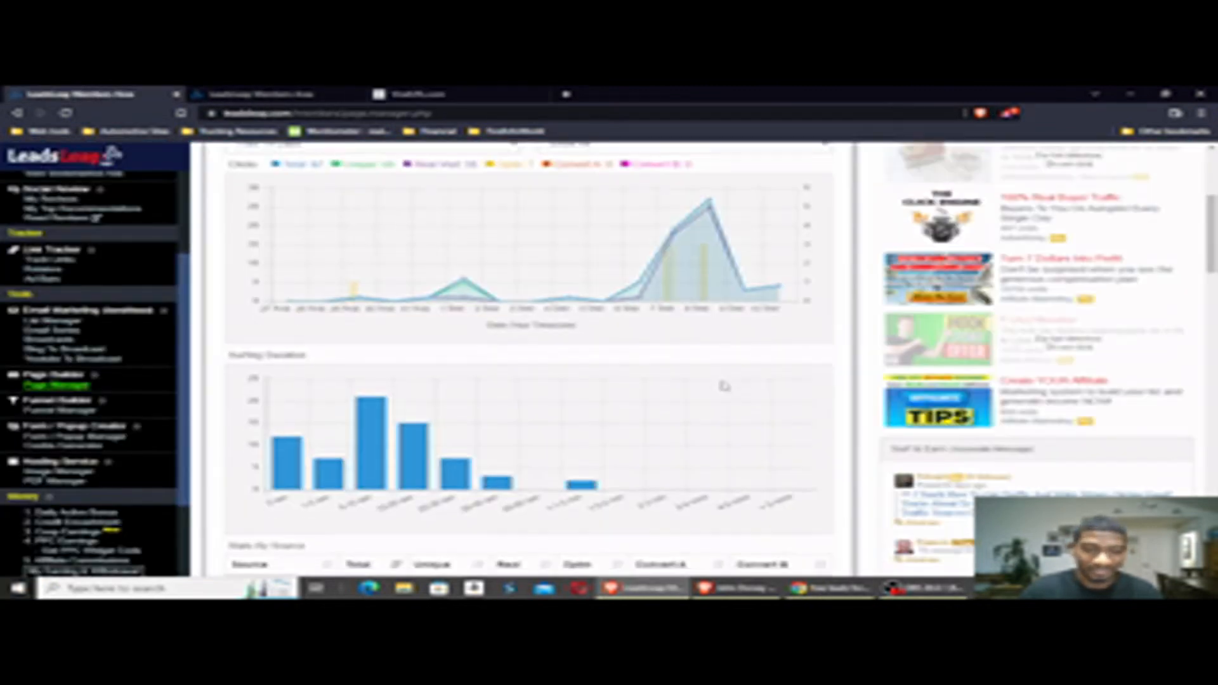
scroll(down, 3)
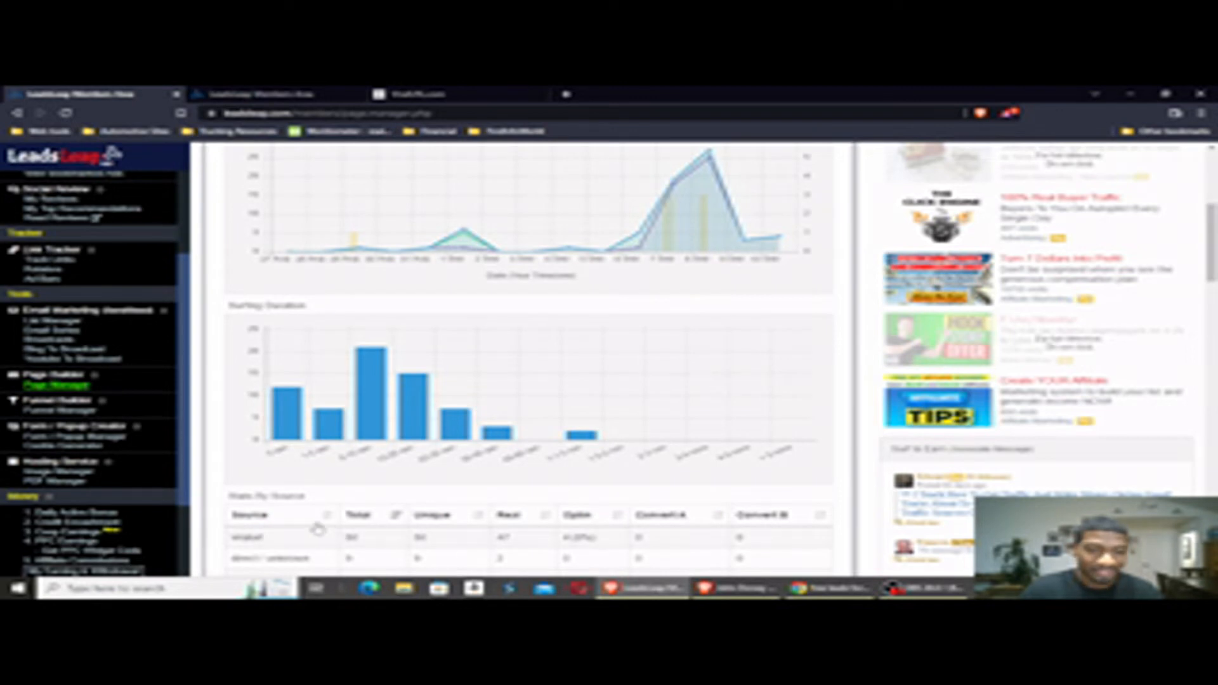
scroll(down, 3)
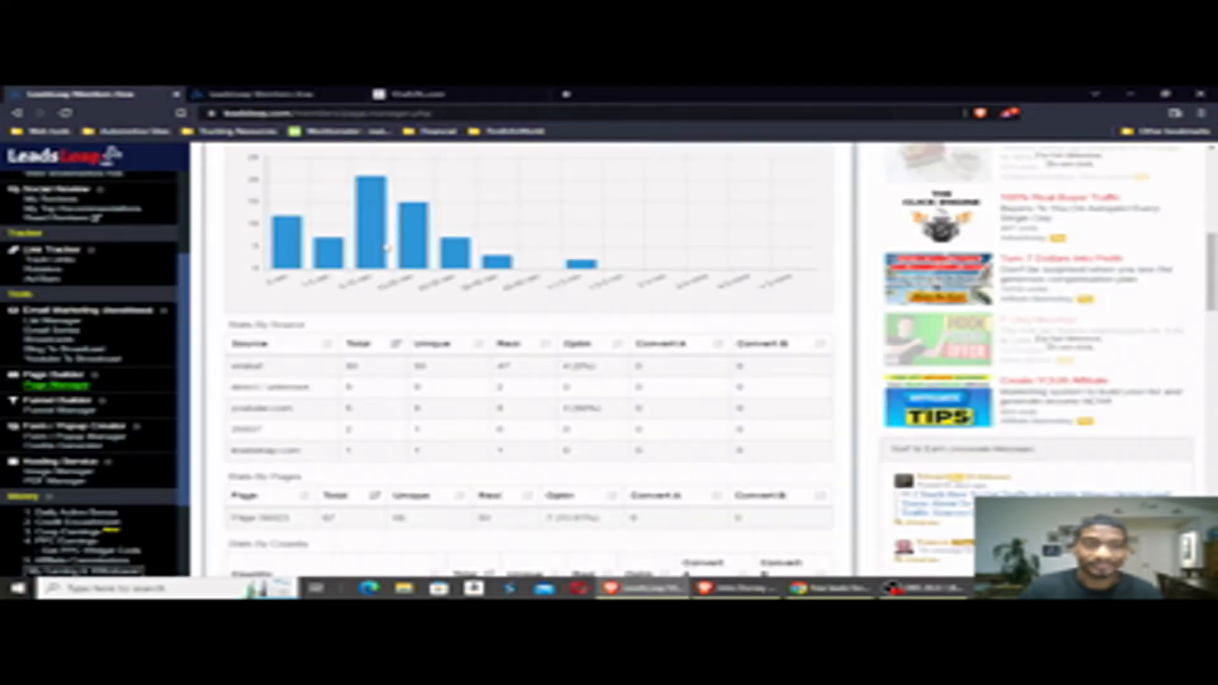
Step: Go back to the ViralURL dashboard and view its Overview and Mailing sections
click(427, 94)
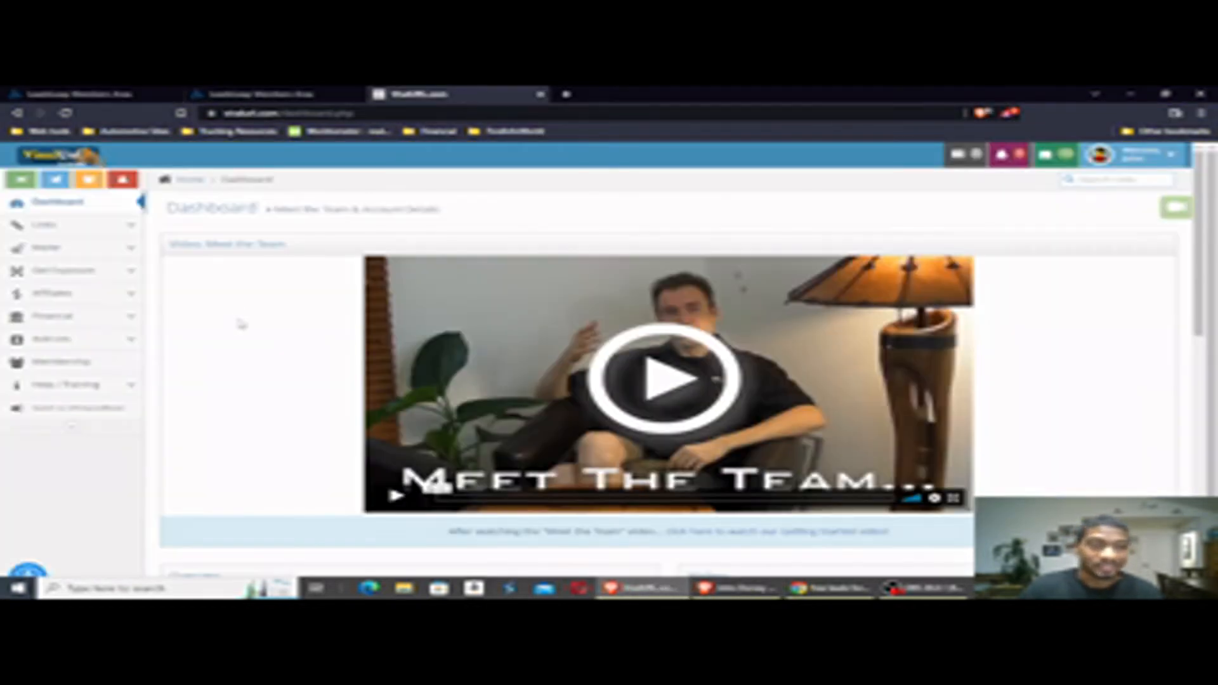
scroll(down, 3)
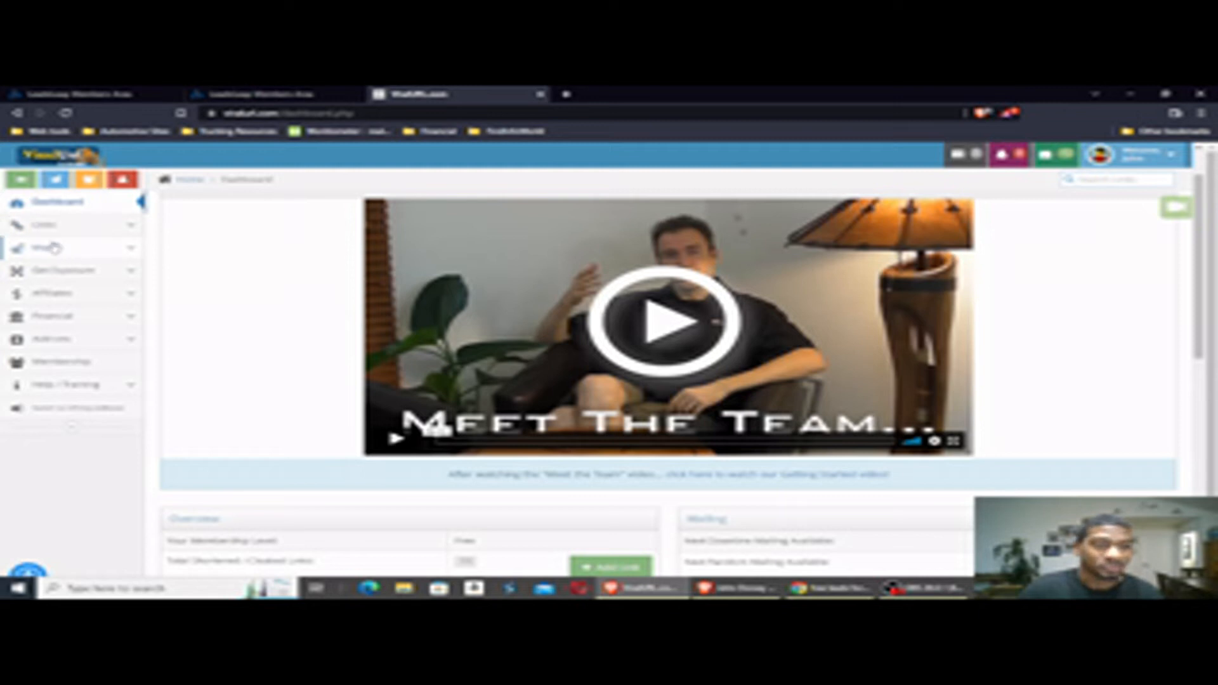
click(39, 247)
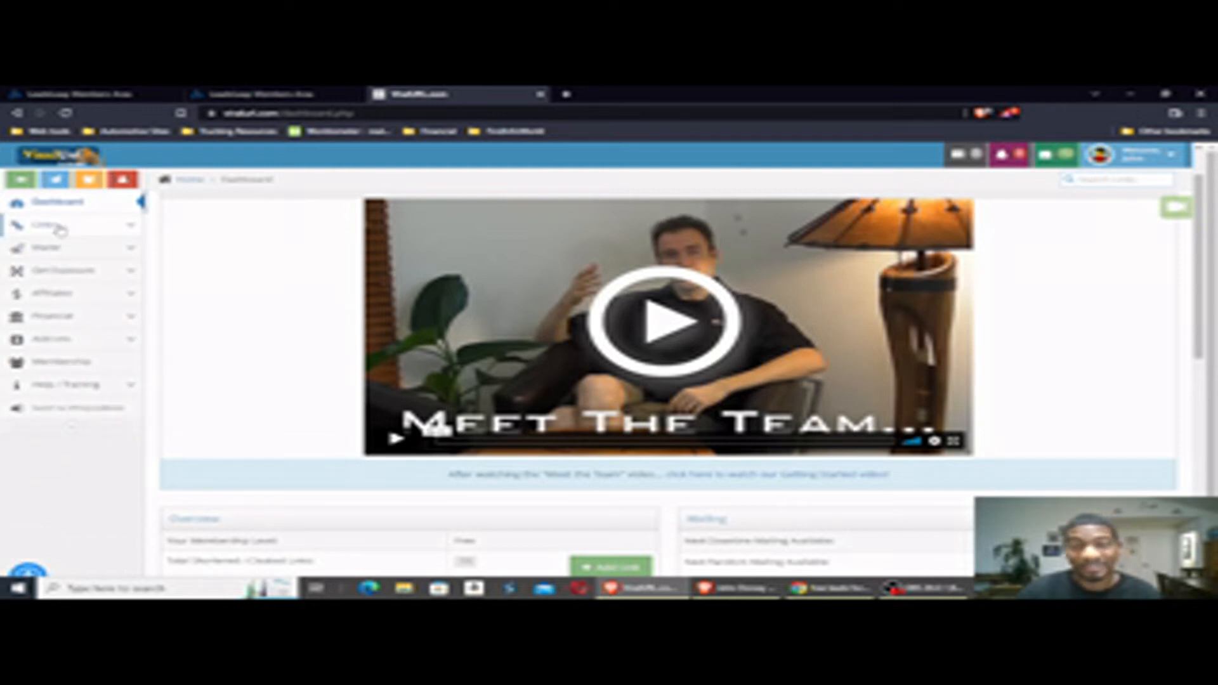
mouse_move(51, 248)
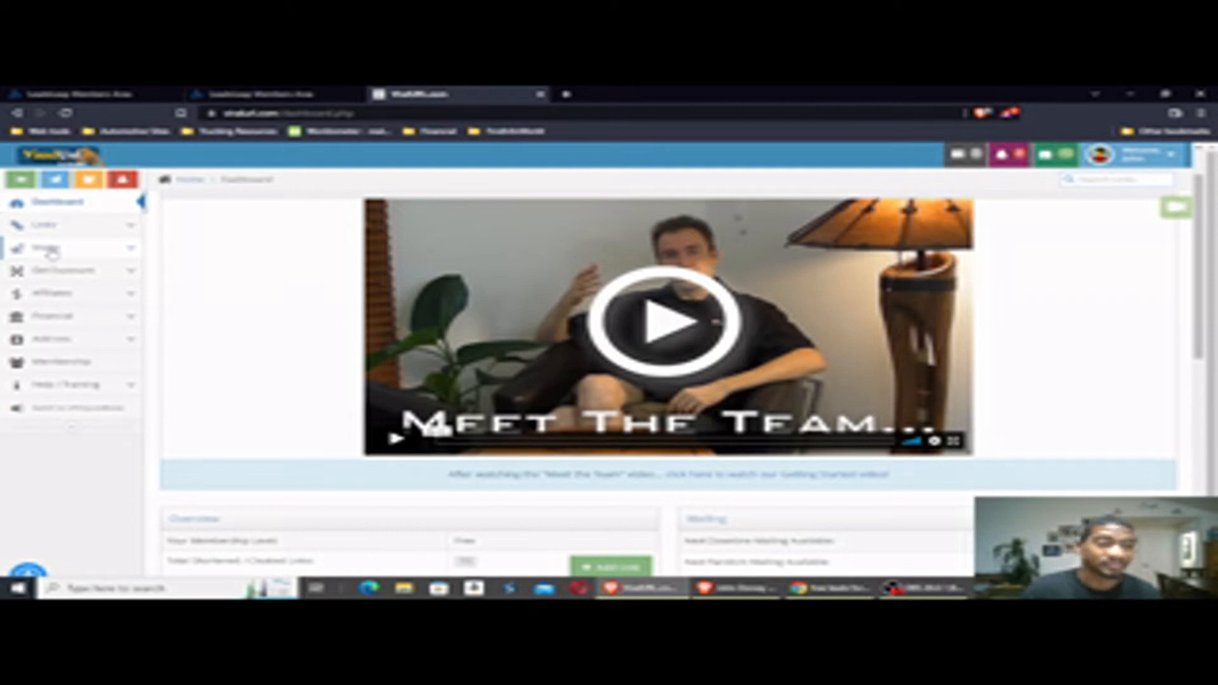
Step: Open the Random Mailer form and select the number of members to mail
click(47, 247)
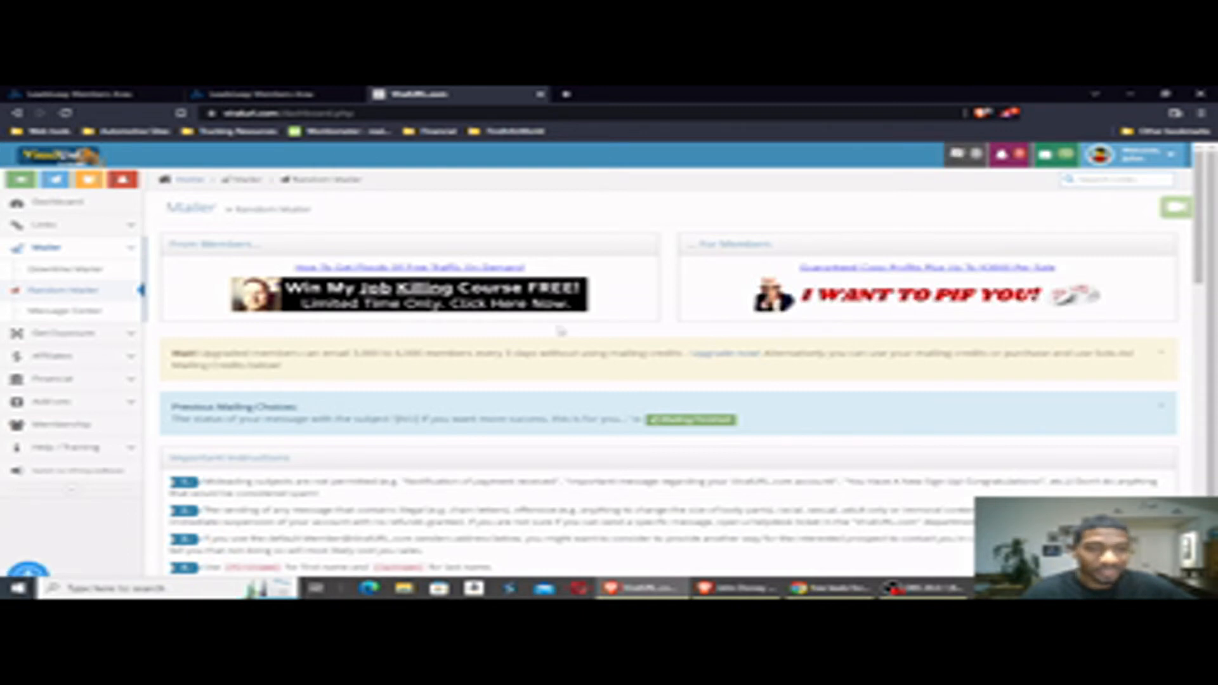
scroll(down, 3)
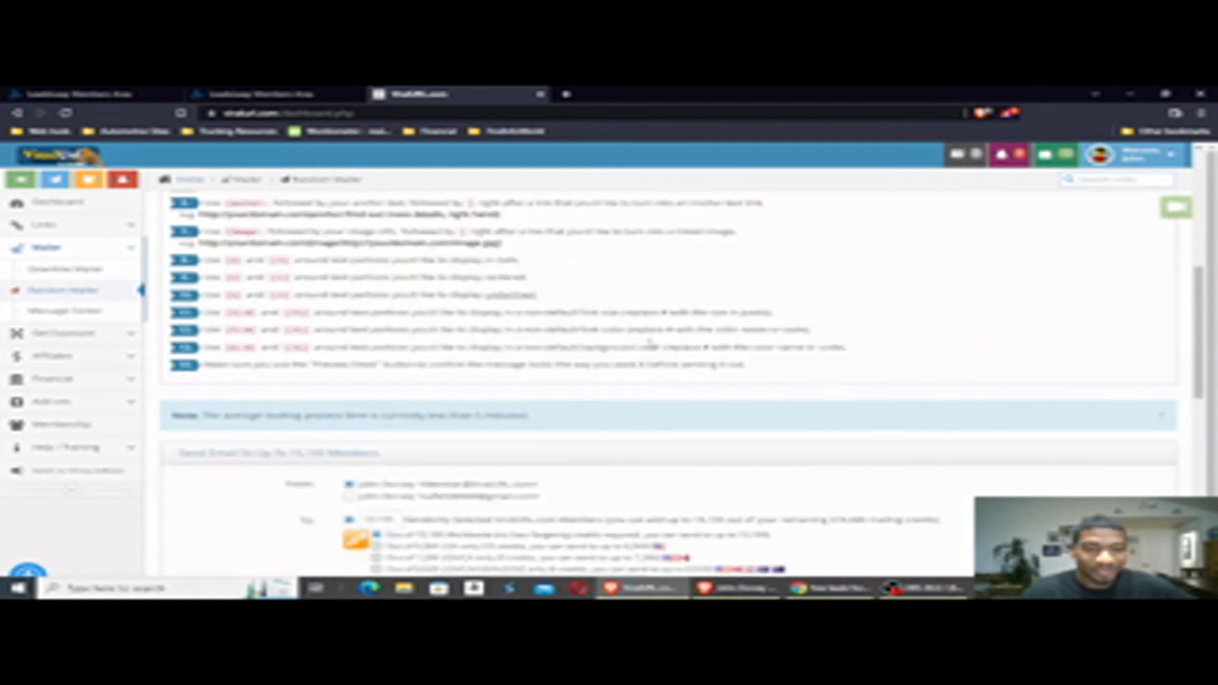
scroll(down, 3)
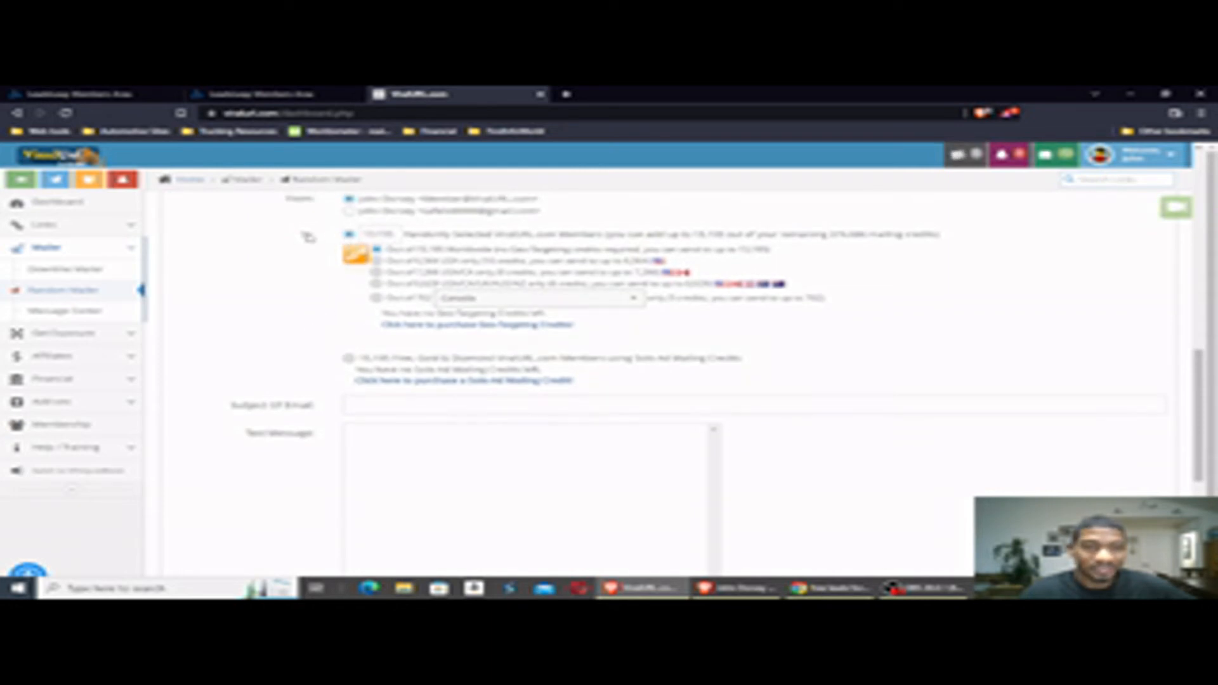
click(348, 212)
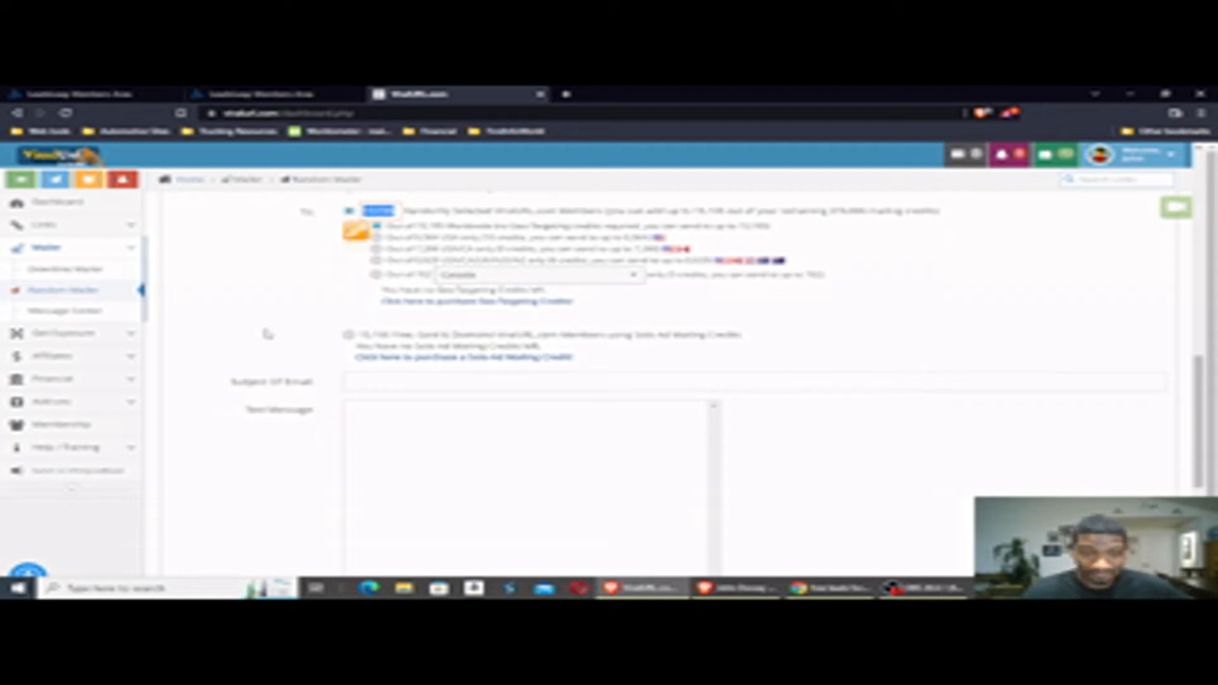
scroll(down, 3)
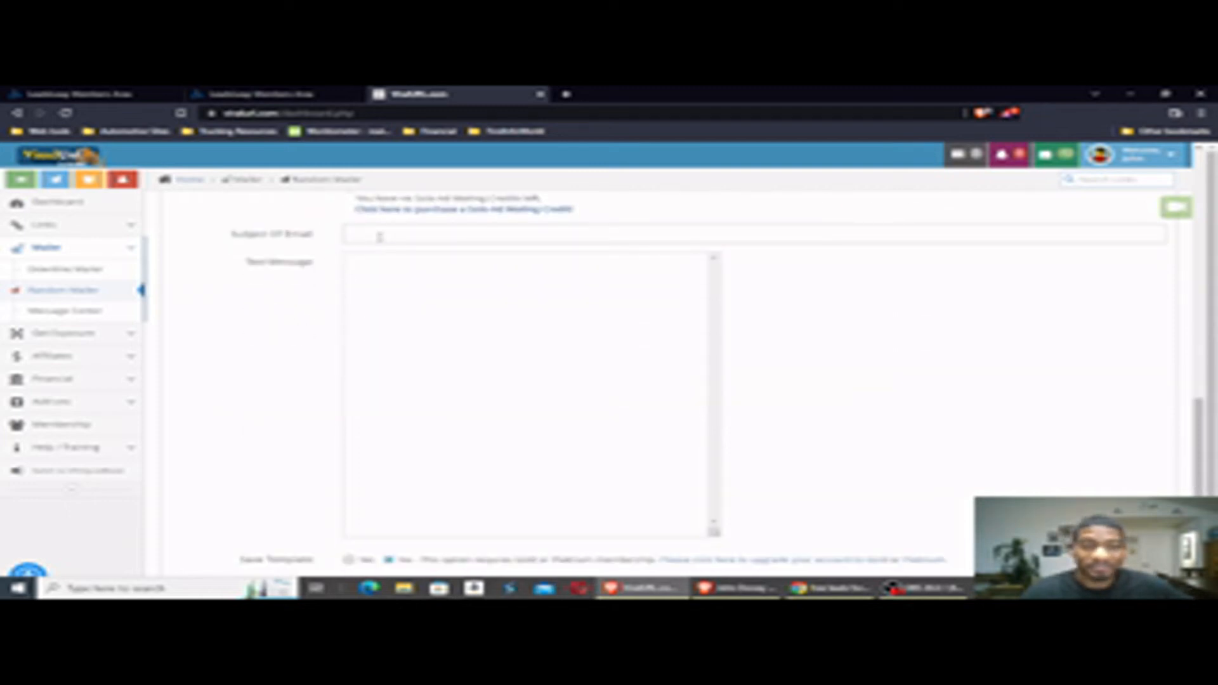
Step: Review the empty subject and message fields and highlight the link-formatting instruction
click(544, 233)
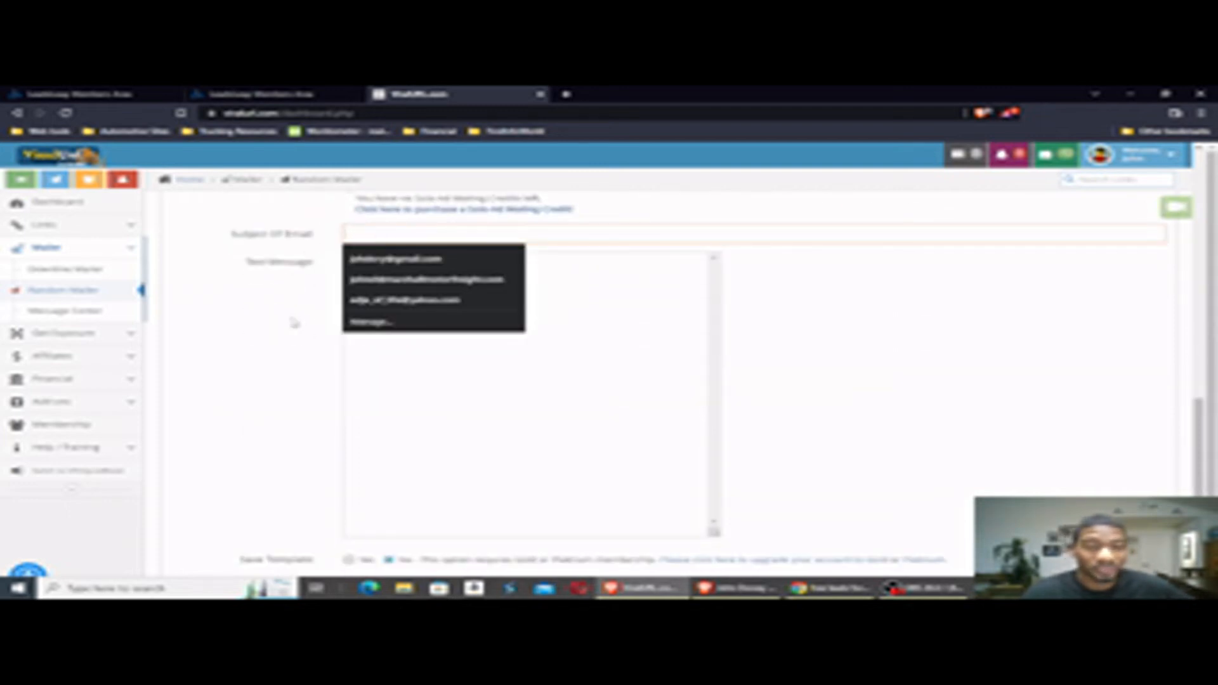
click(528, 388)
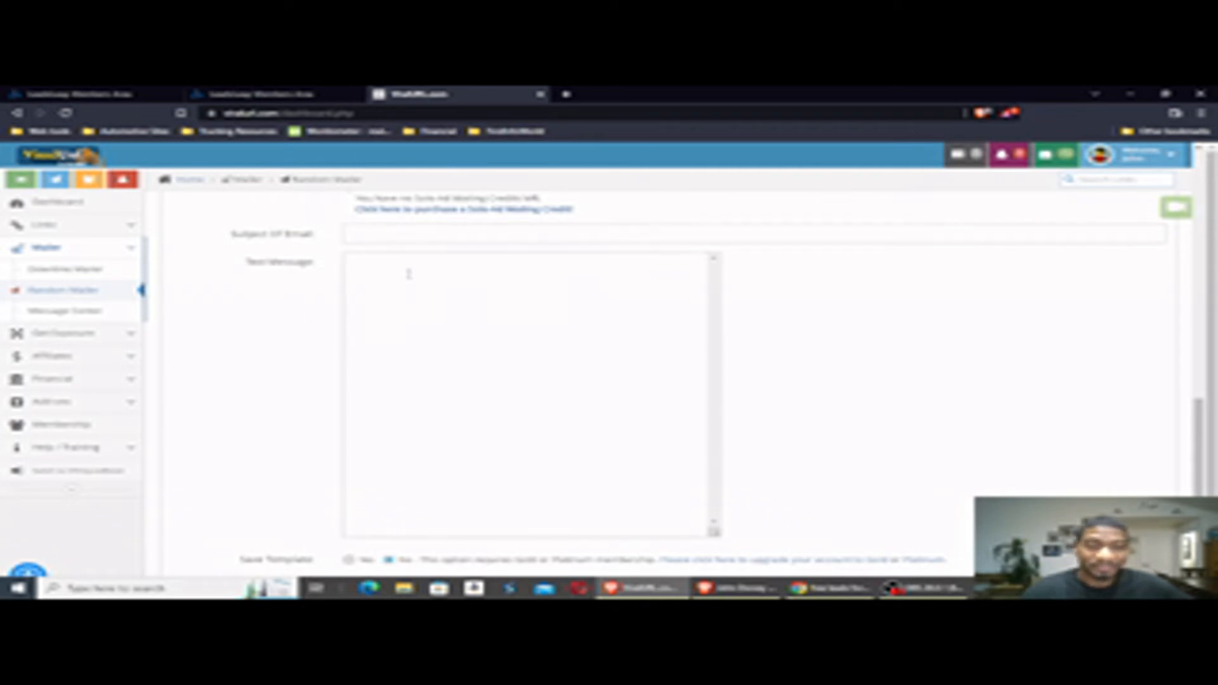
scroll(down, 3)
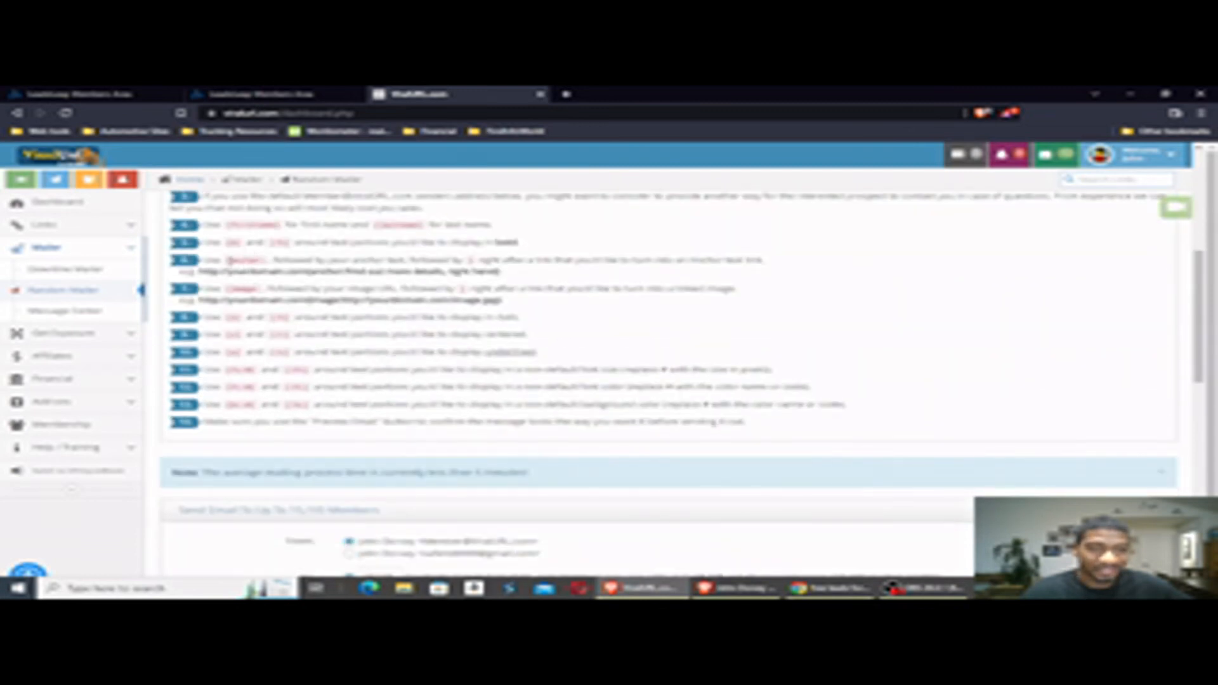
drag(226, 261, 470, 260)
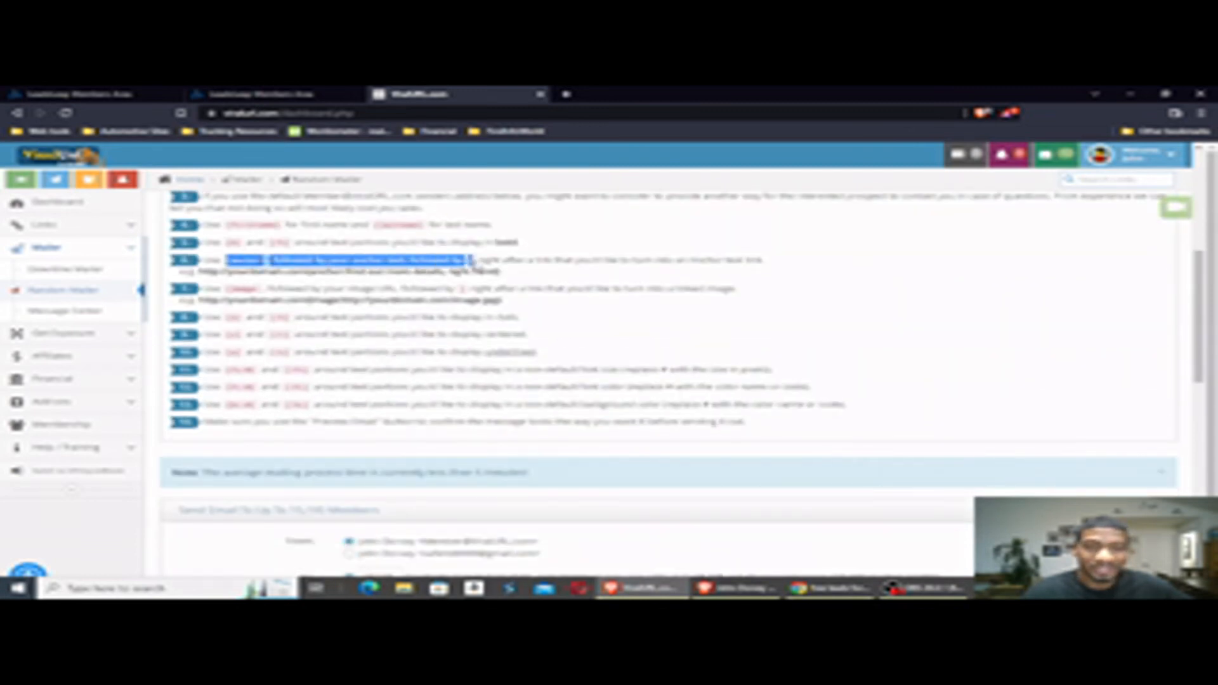
scroll(down, 3)
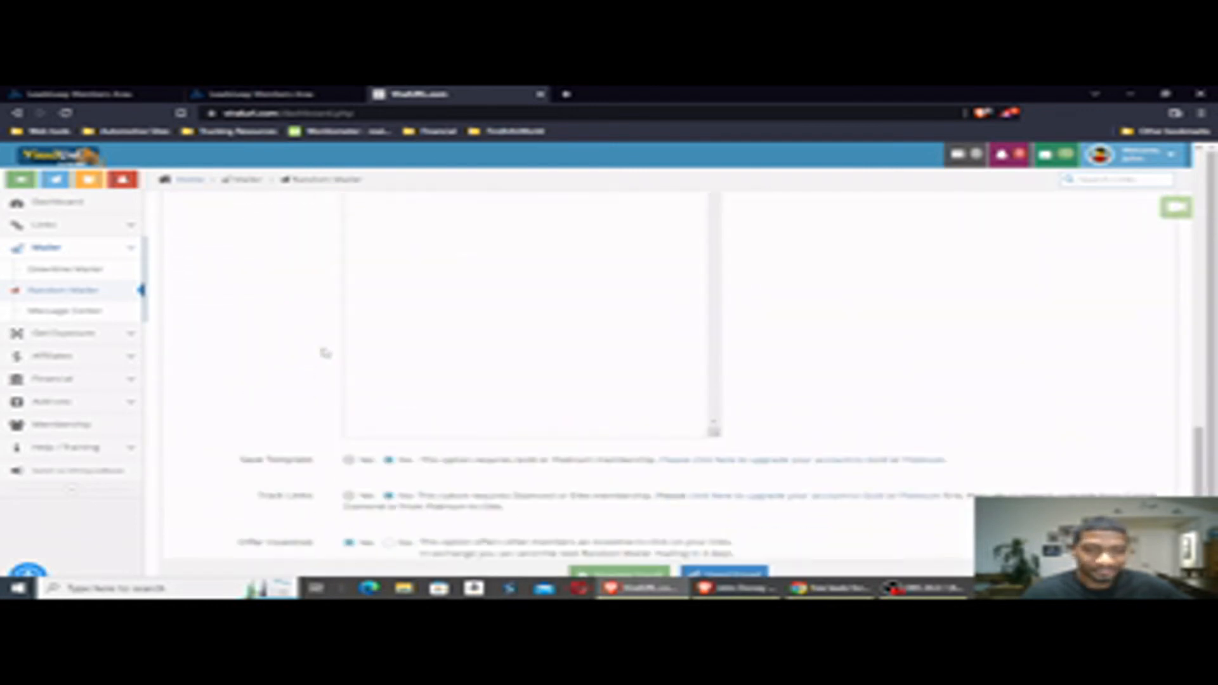
scroll(down, 3)
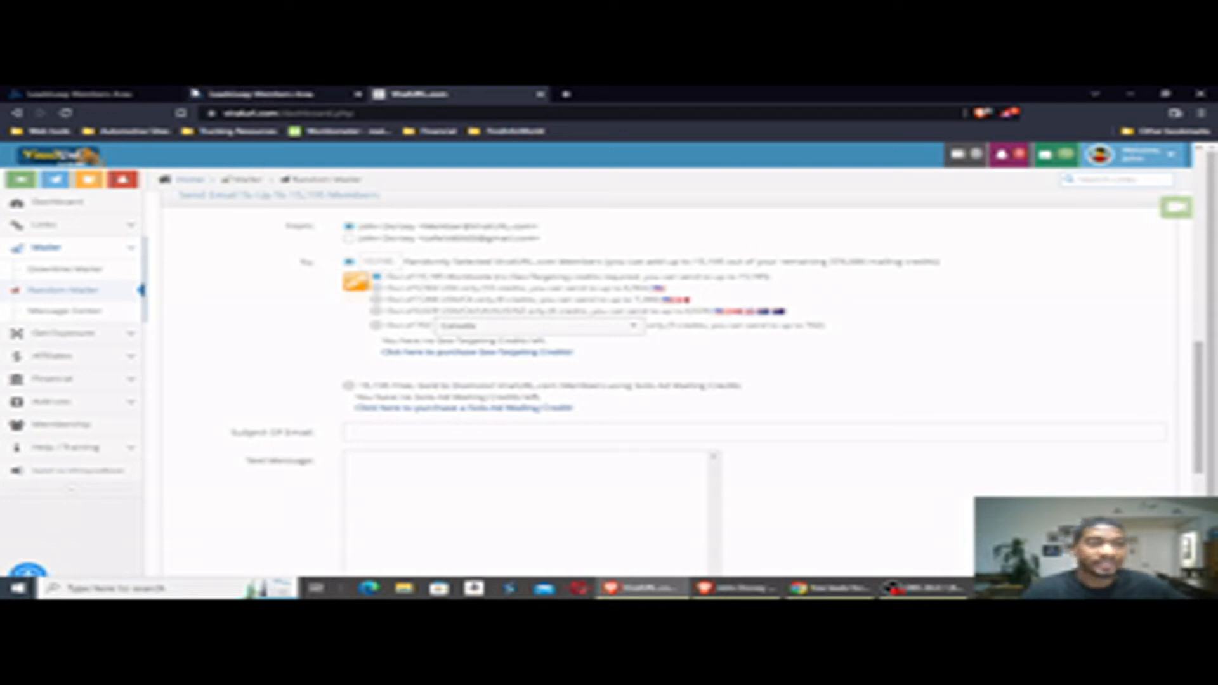
Step: Switch back to the LeadsLeap stats to review the youtube.com source row
click(93, 93)
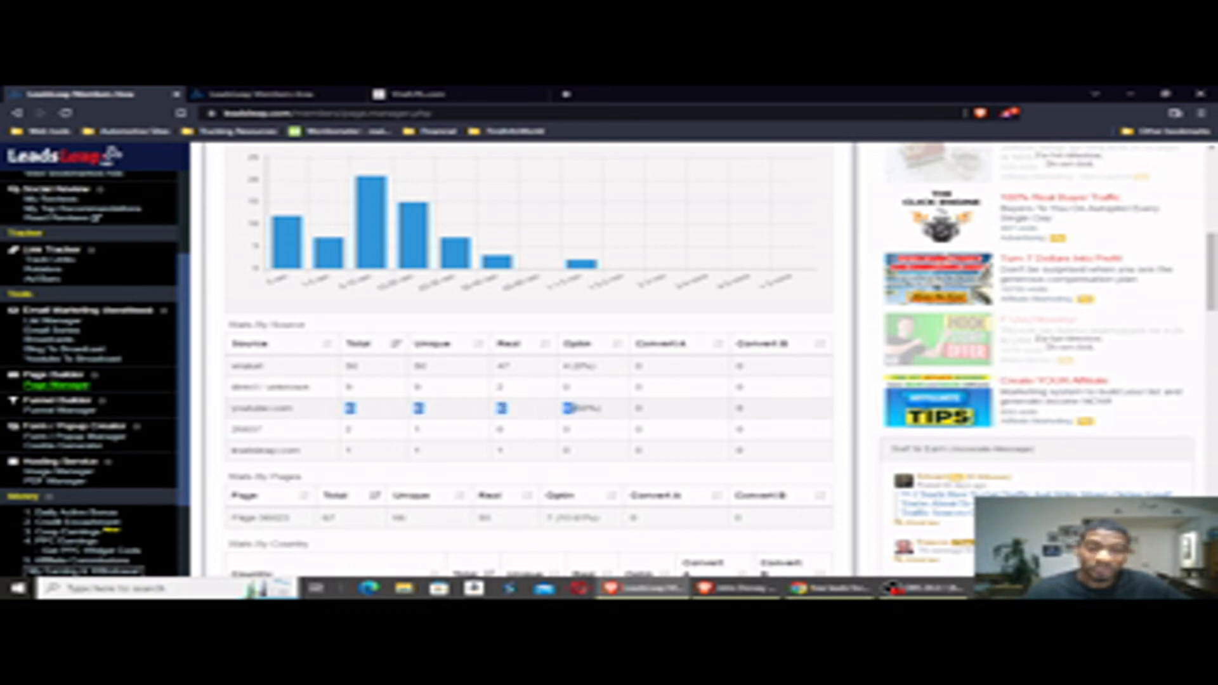
mouse_move(536, 422)
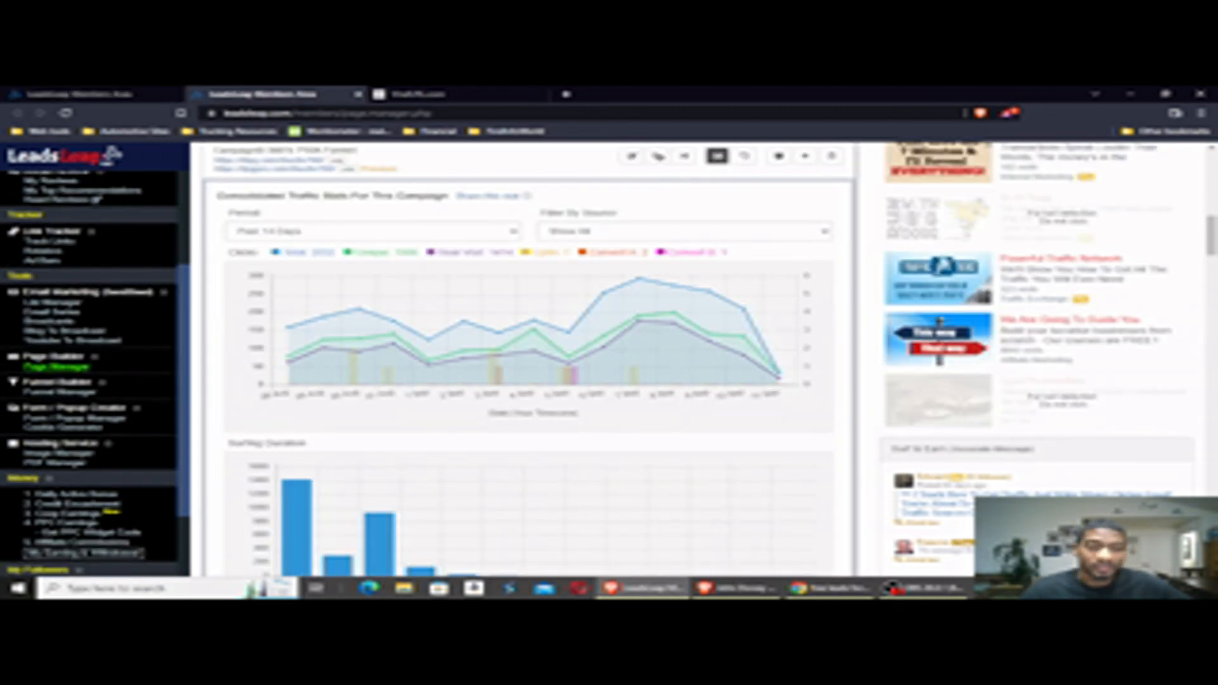
Step: Scroll to the Stats By Source table with Traffic Adbar, then head over to the ViralURL site
scroll(down, 3)
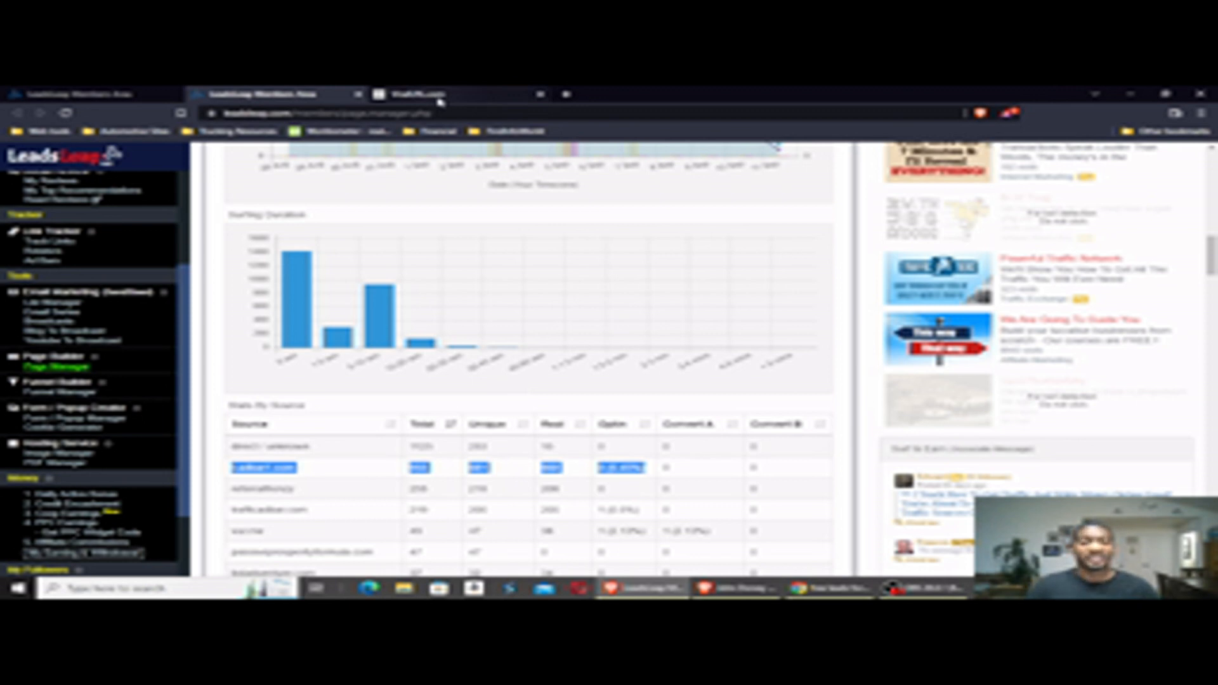
click(466, 113)
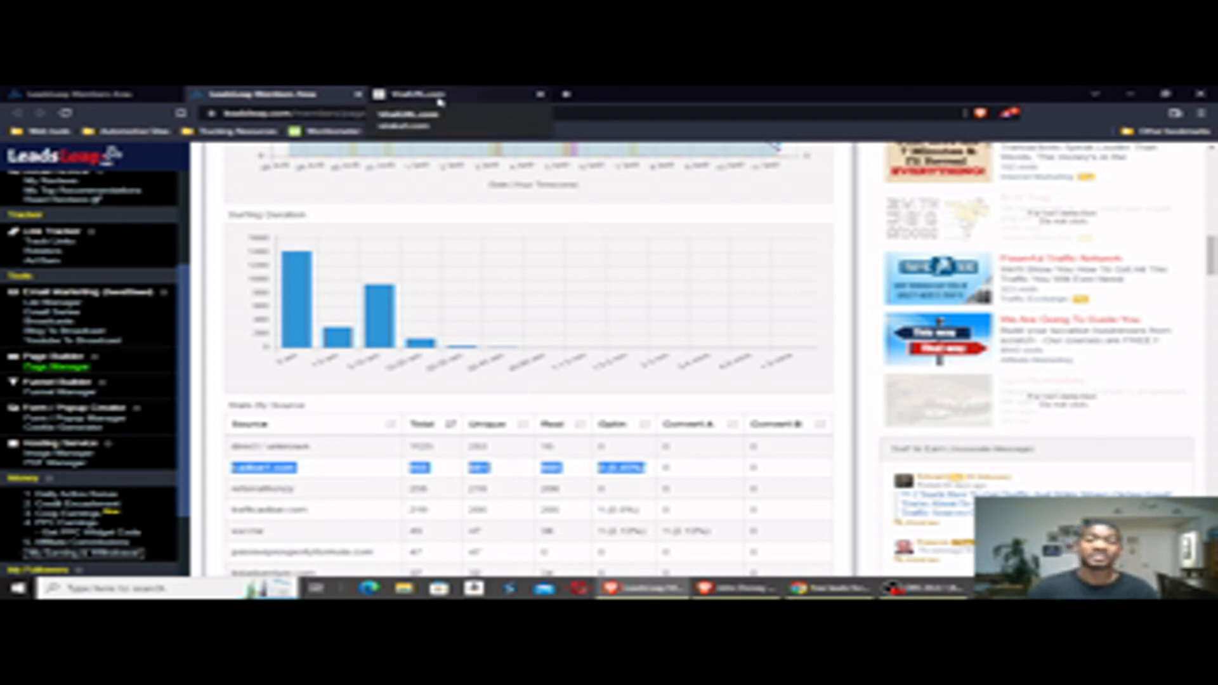